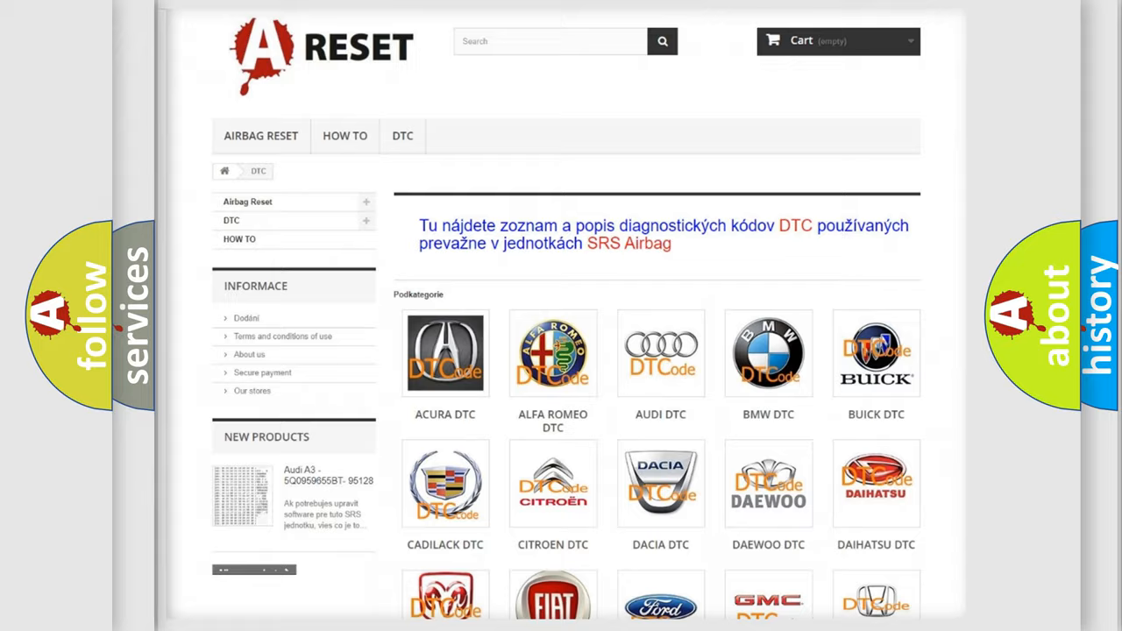
pyautogui.scroll(-3)
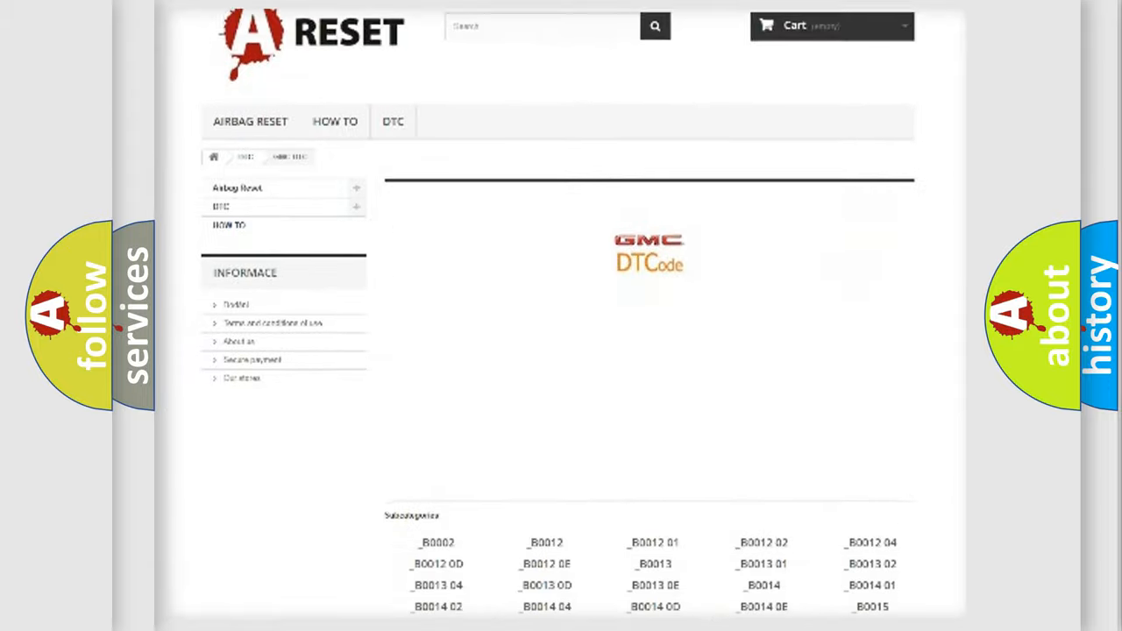
pyautogui.scroll(-3)
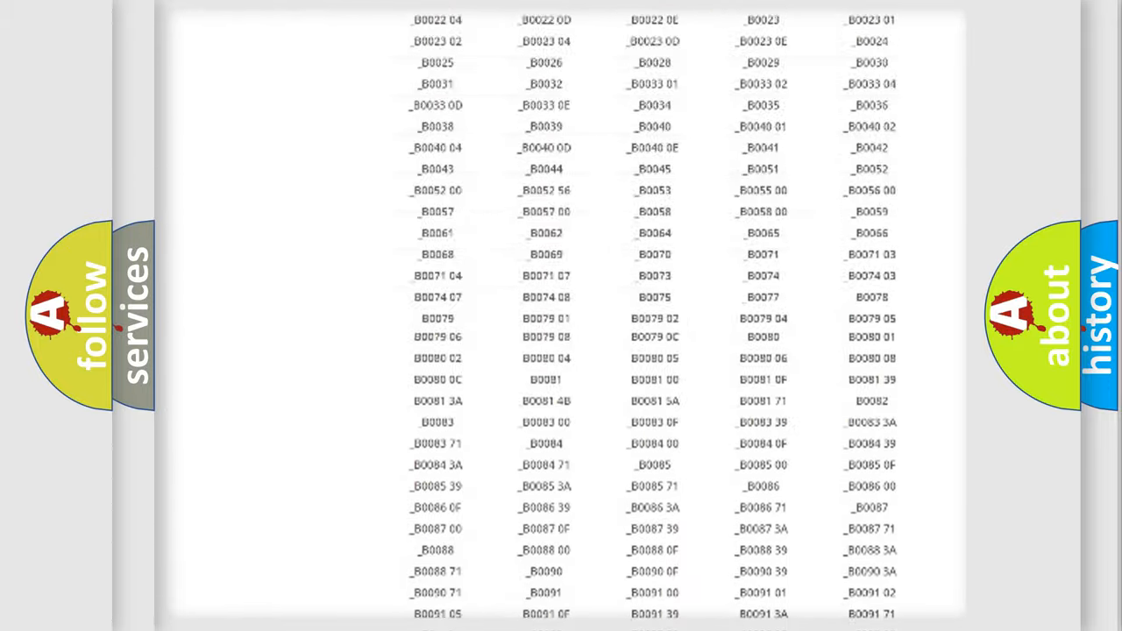
pyautogui.scroll(3)
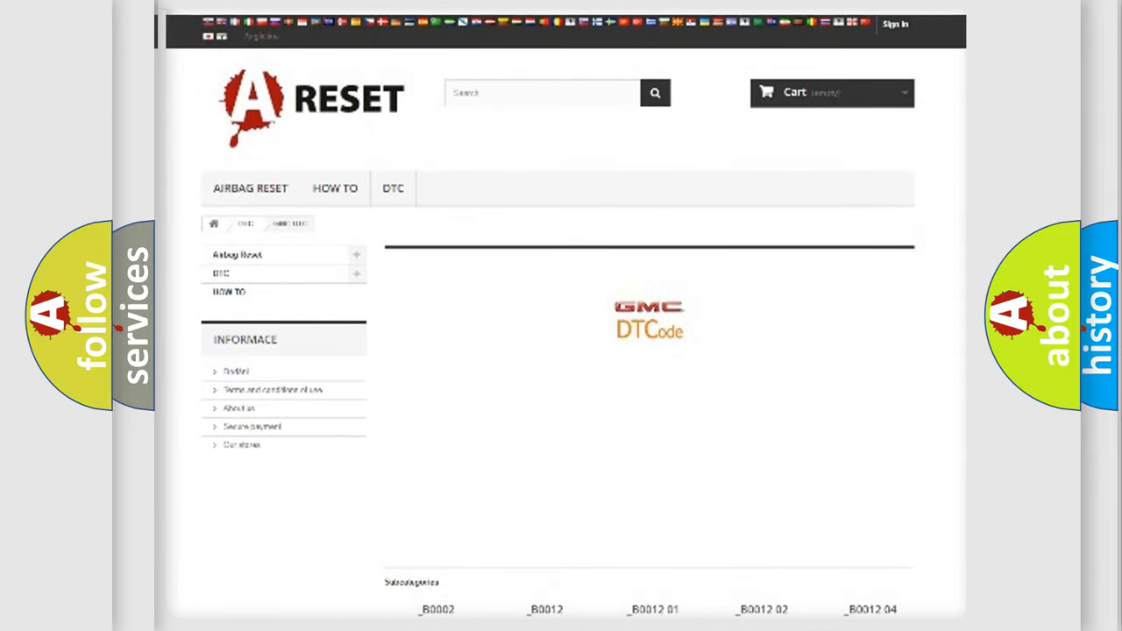